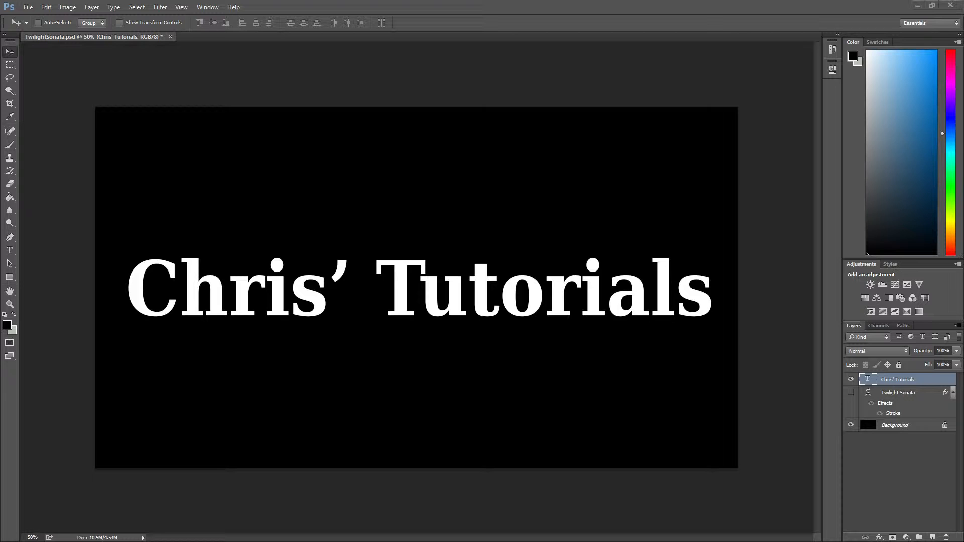
mouse_move(735, 340)
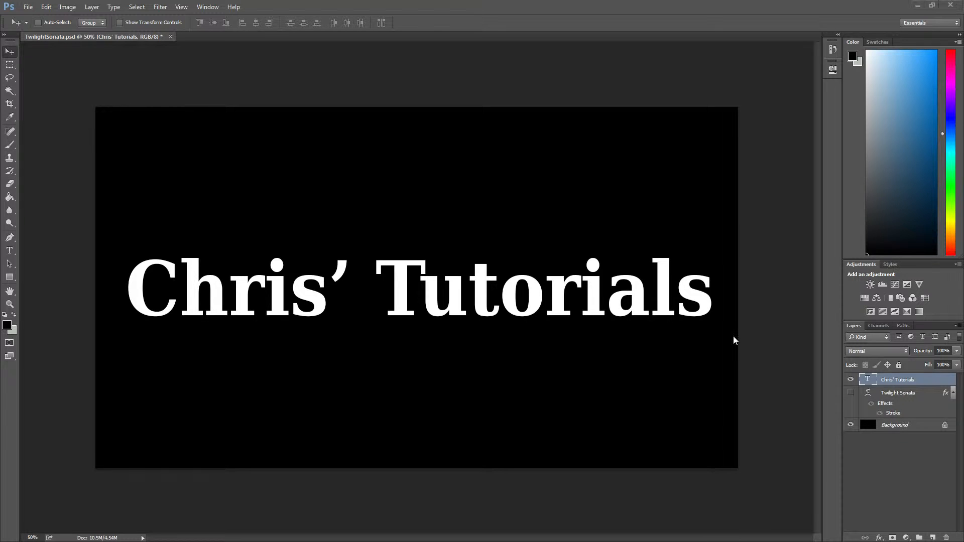
mouse_move(229, 303)
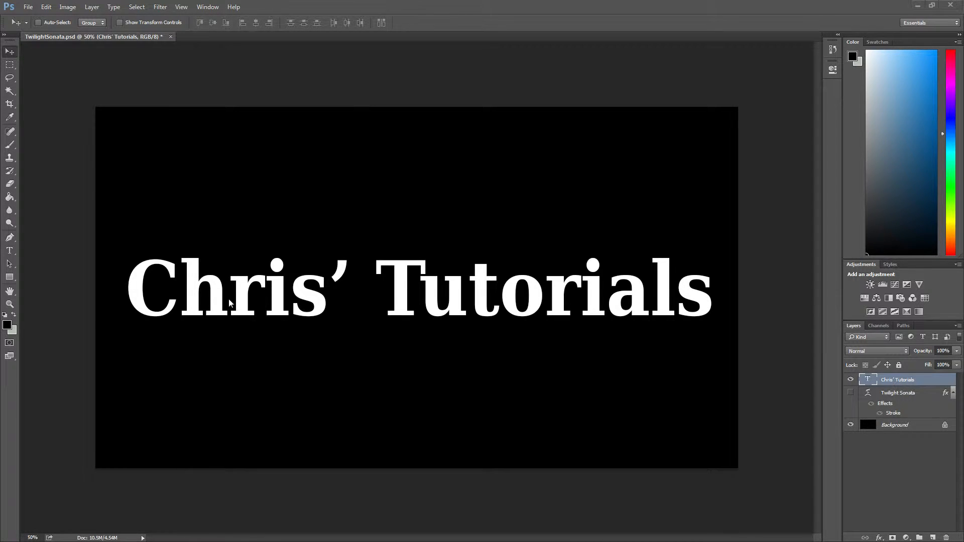
mouse_move(207, 322)
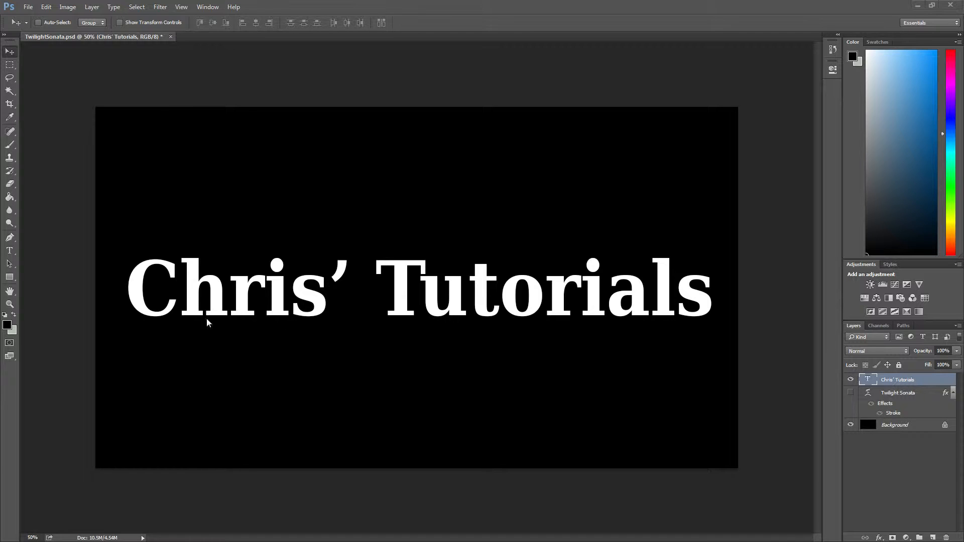
mouse_move(829, 375)
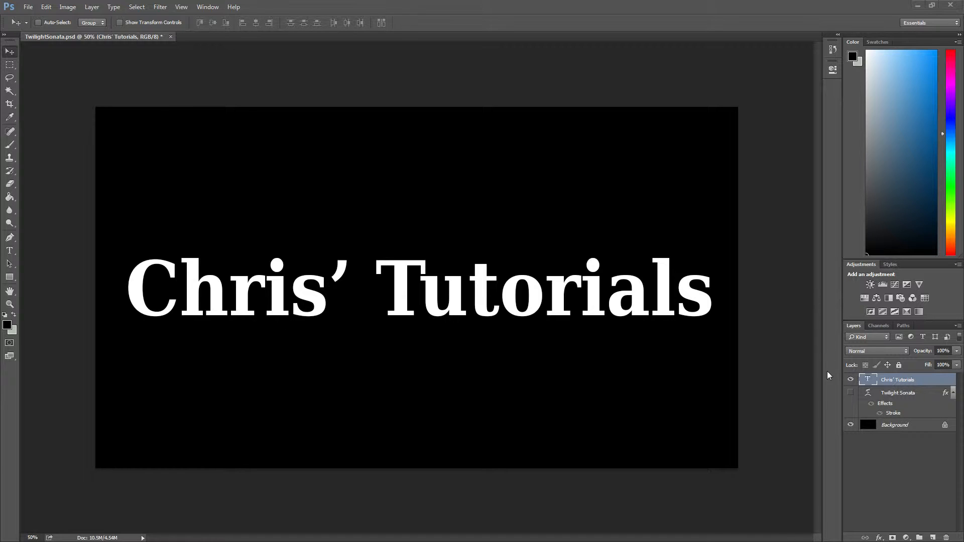
mouse_move(881, 321)
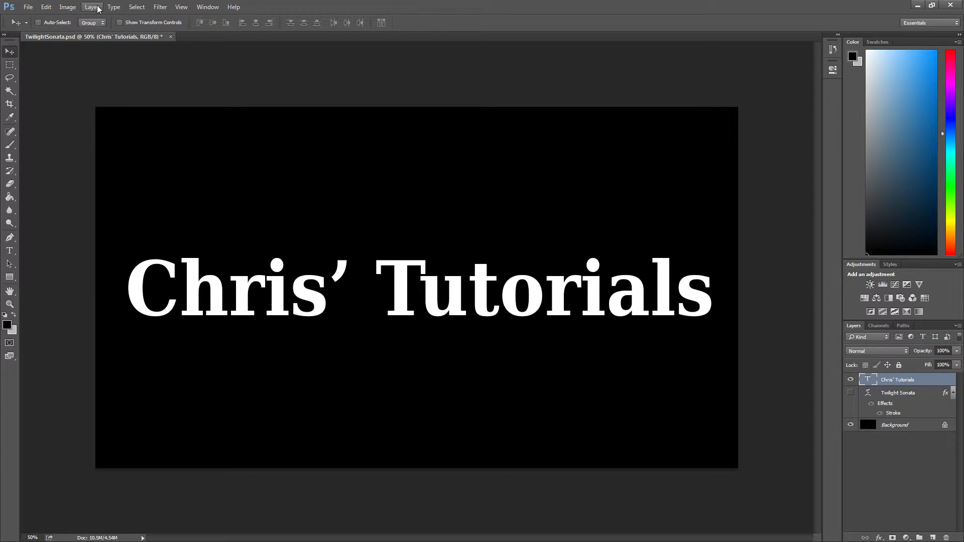
- Bring up the Warp Text settings for the 'Chris' Tutorials' layer from the Type menu
click(114, 7)
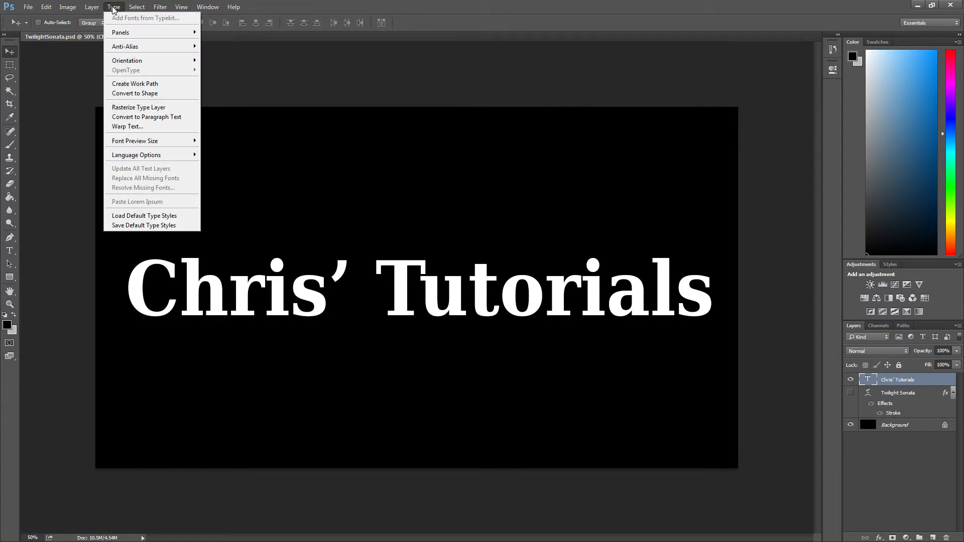
mouse_move(136, 84)
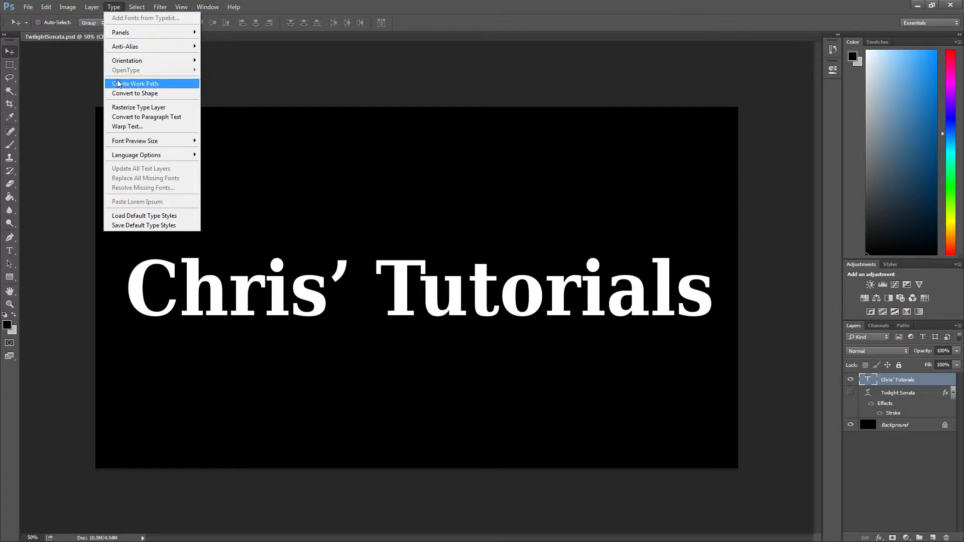
mouse_move(127, 126)
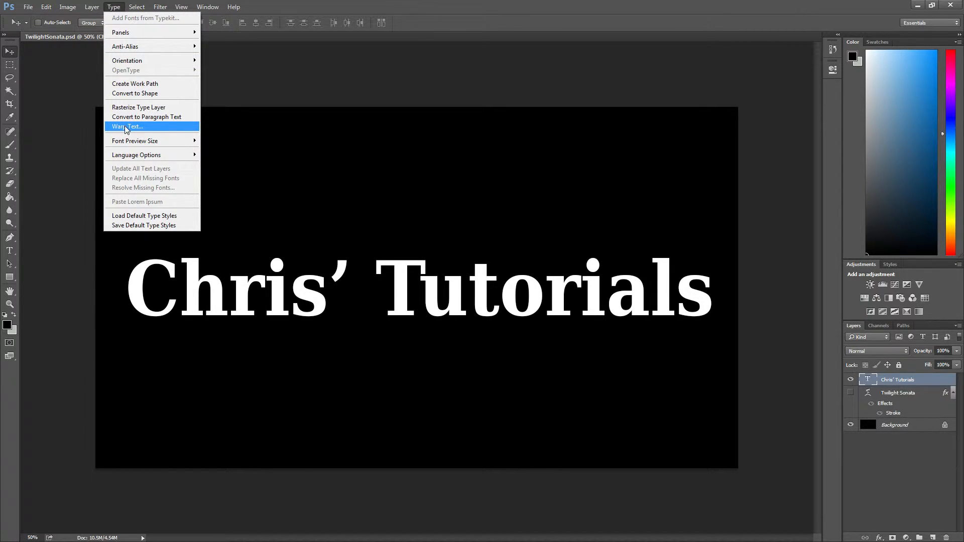
click(127, 127)
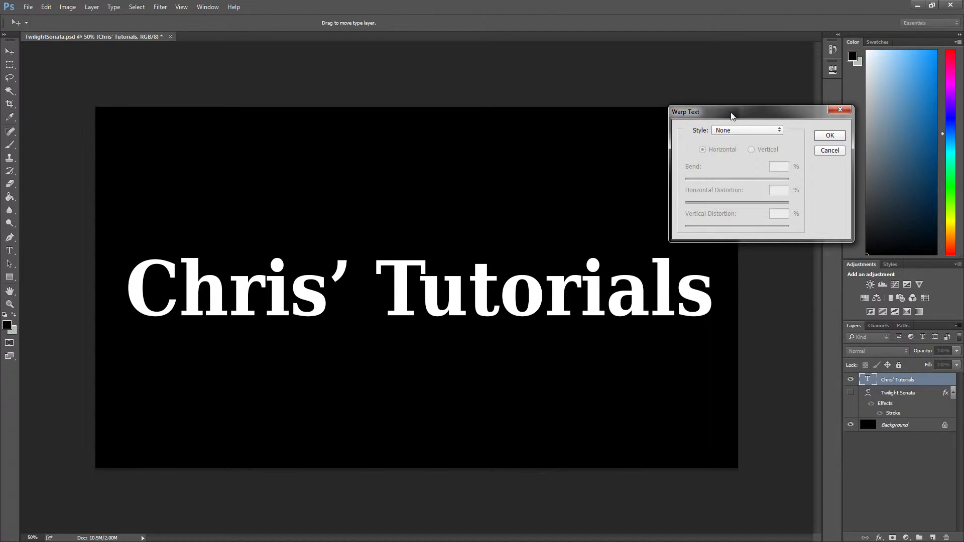
- Try the Arc and Wave warp styles, then preview Fisheye at +50 bend
click(747, 130)
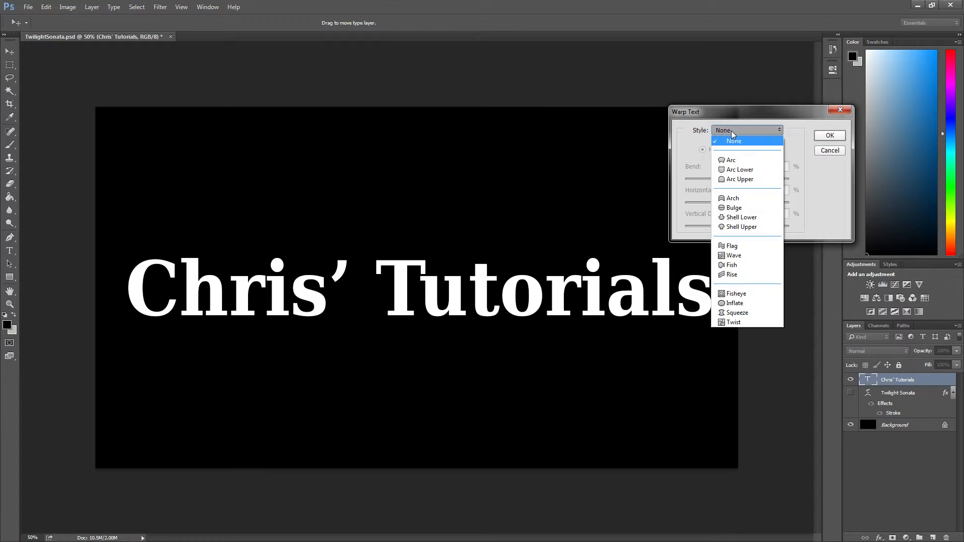
mouse_move(740, 179)
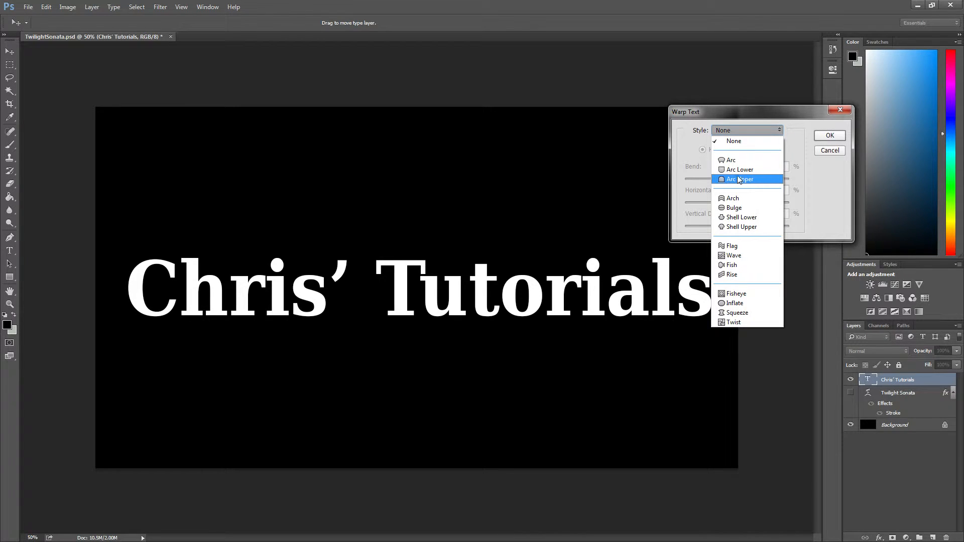
click(731, 160)
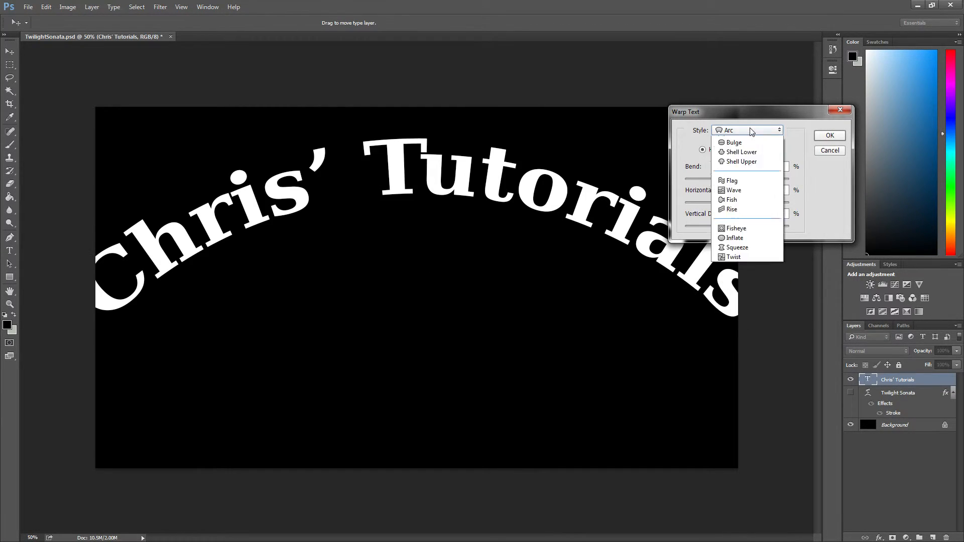
click(731, 190)
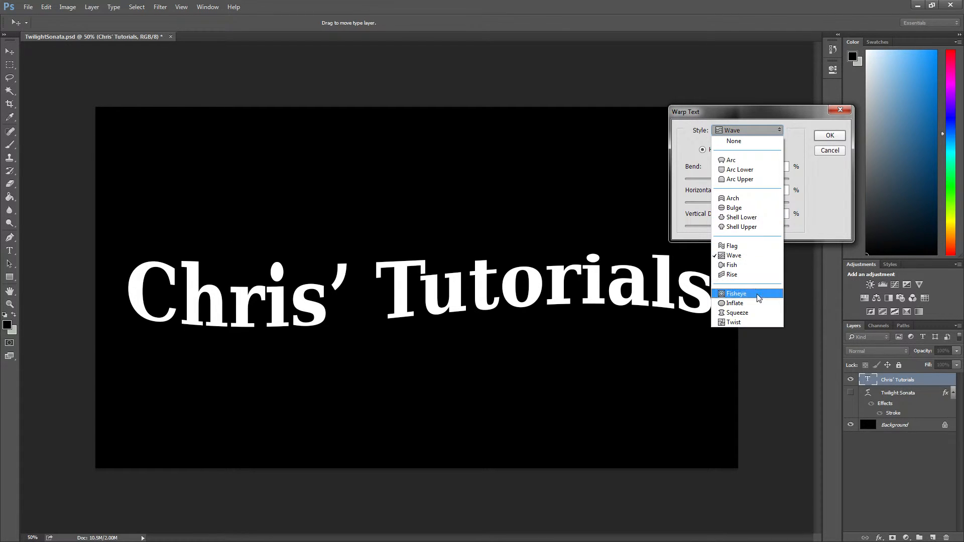
click(735, 294)
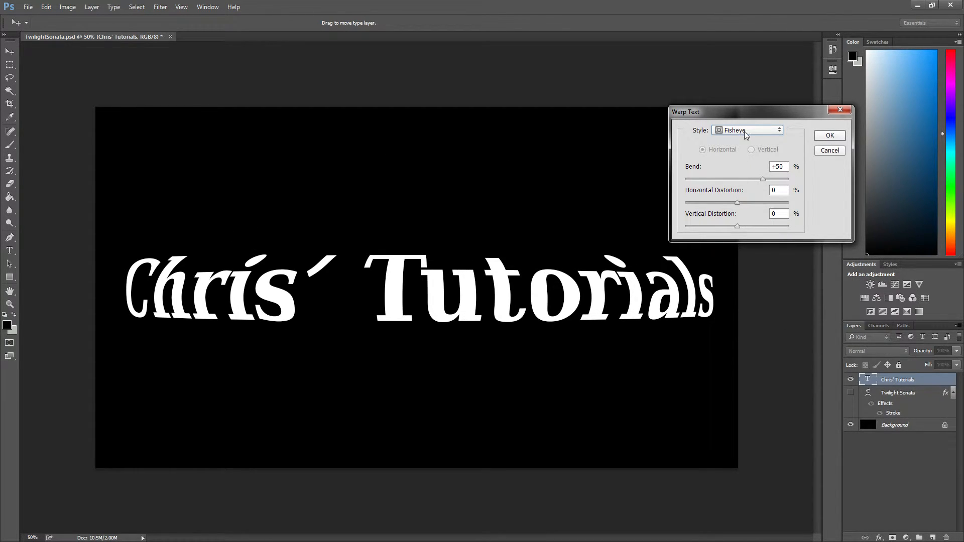
mouse_move(537, 338)
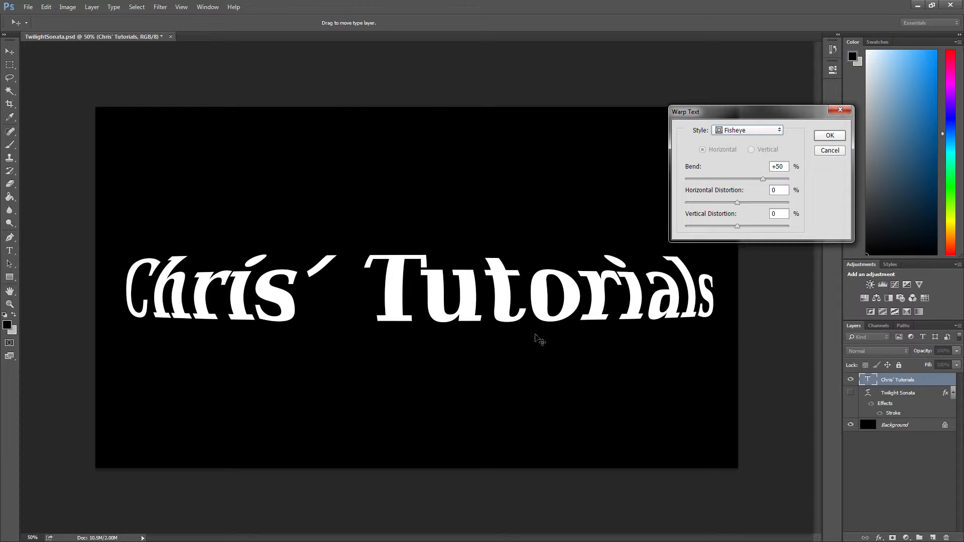
- Apply a Bulge warp with +31 bend, +12 horizontal and +42 vertical distortion, and confirm
click(747, 130)
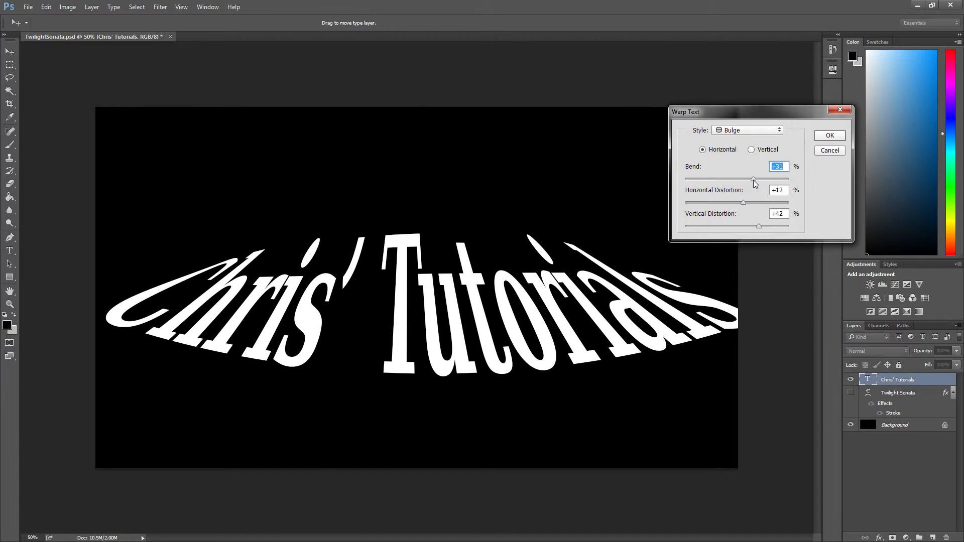
mouse_move(575, 196)
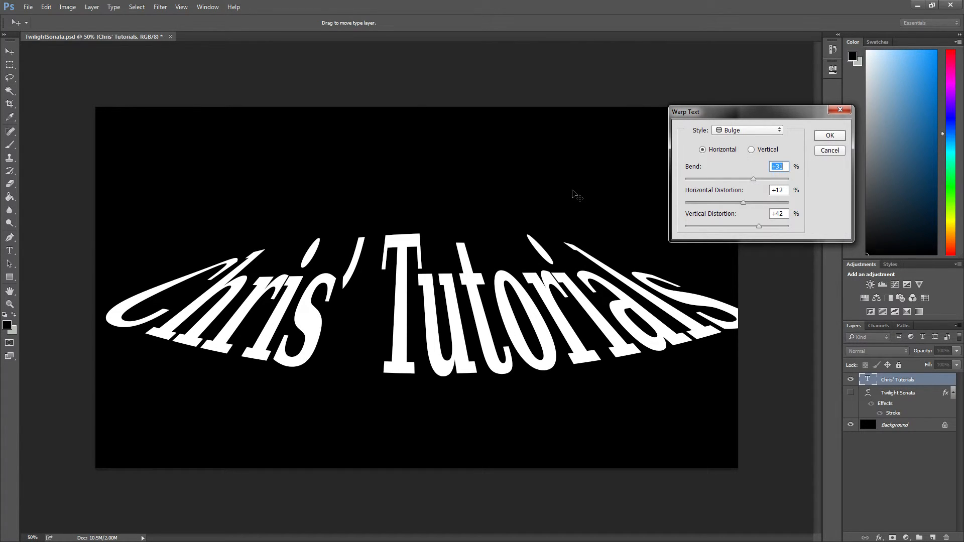
mouse_move(624, 169)
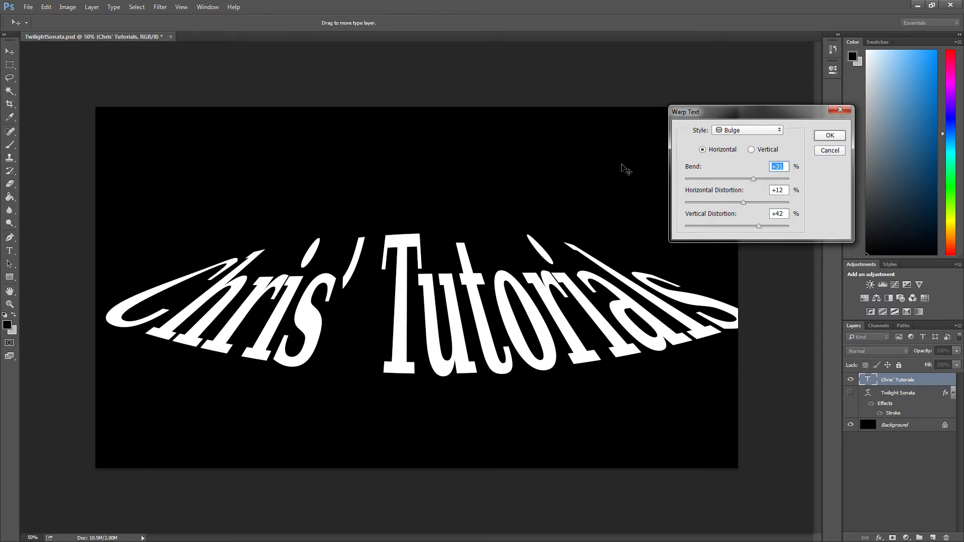
click(830, 136)
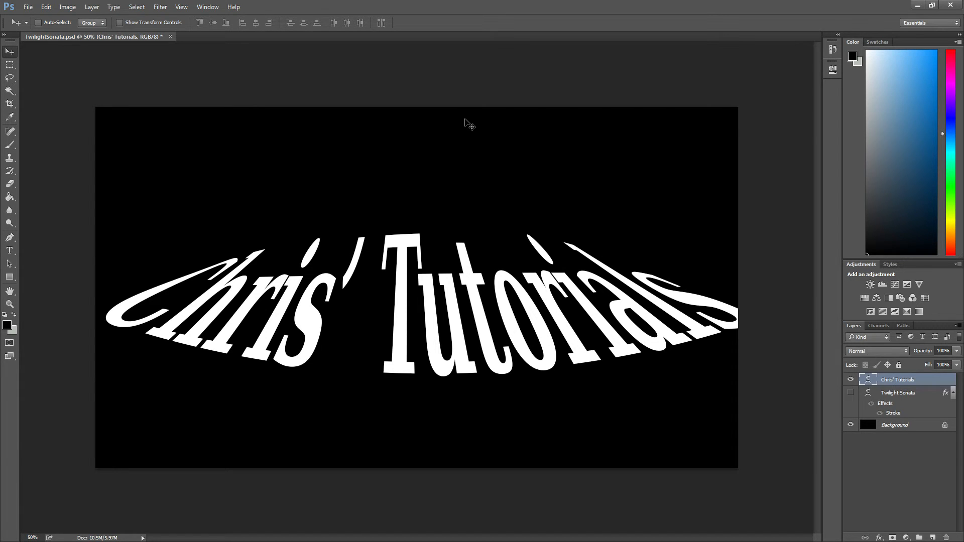
mouse_move(465, 136)
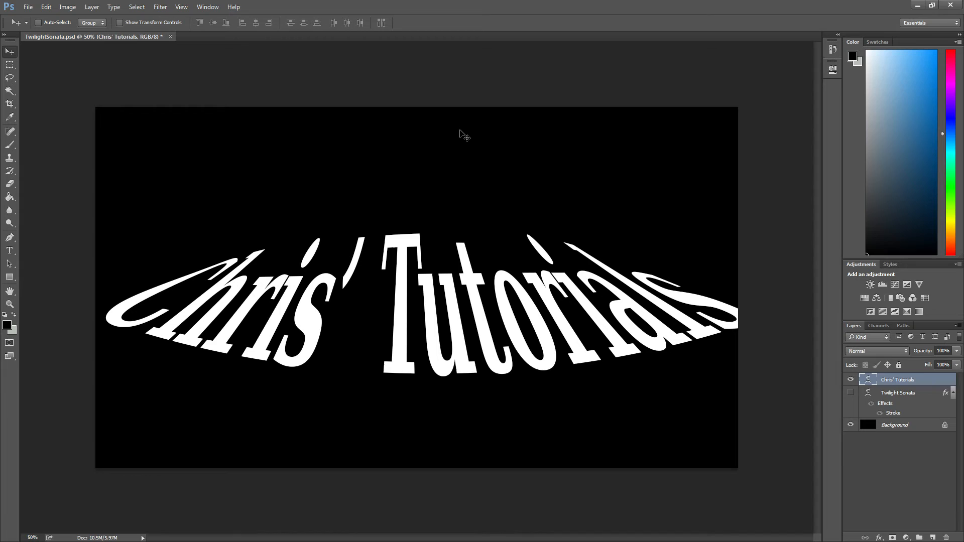
mouse_move(458, 140)
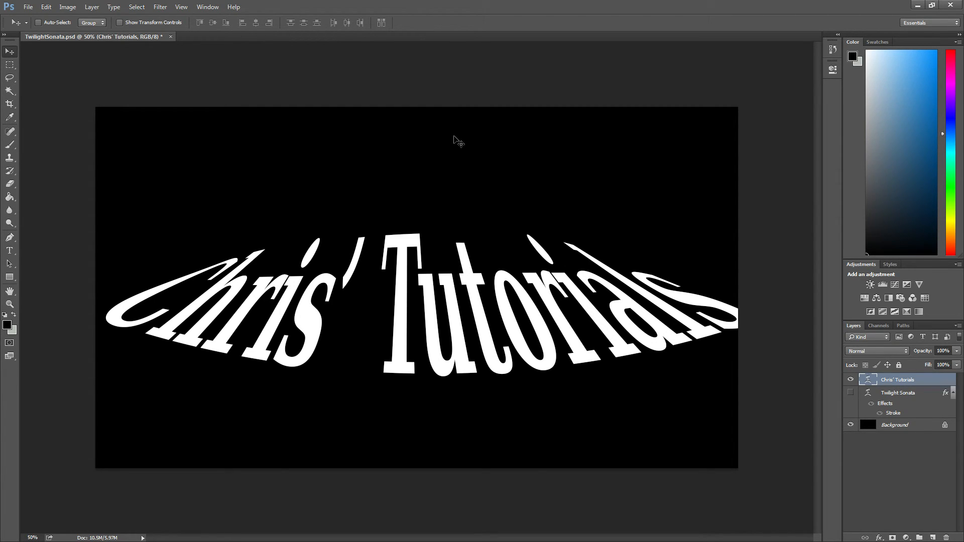
mouse_move(453, 147)
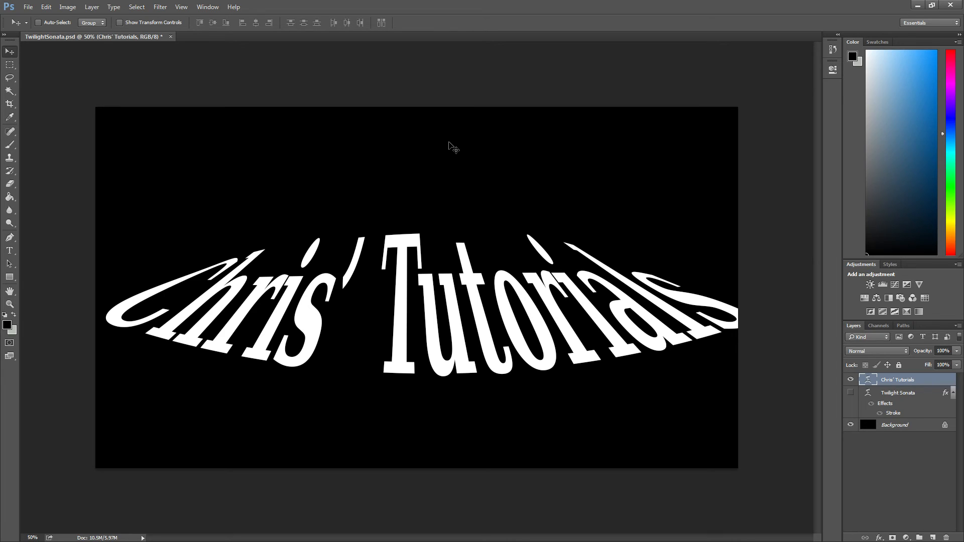